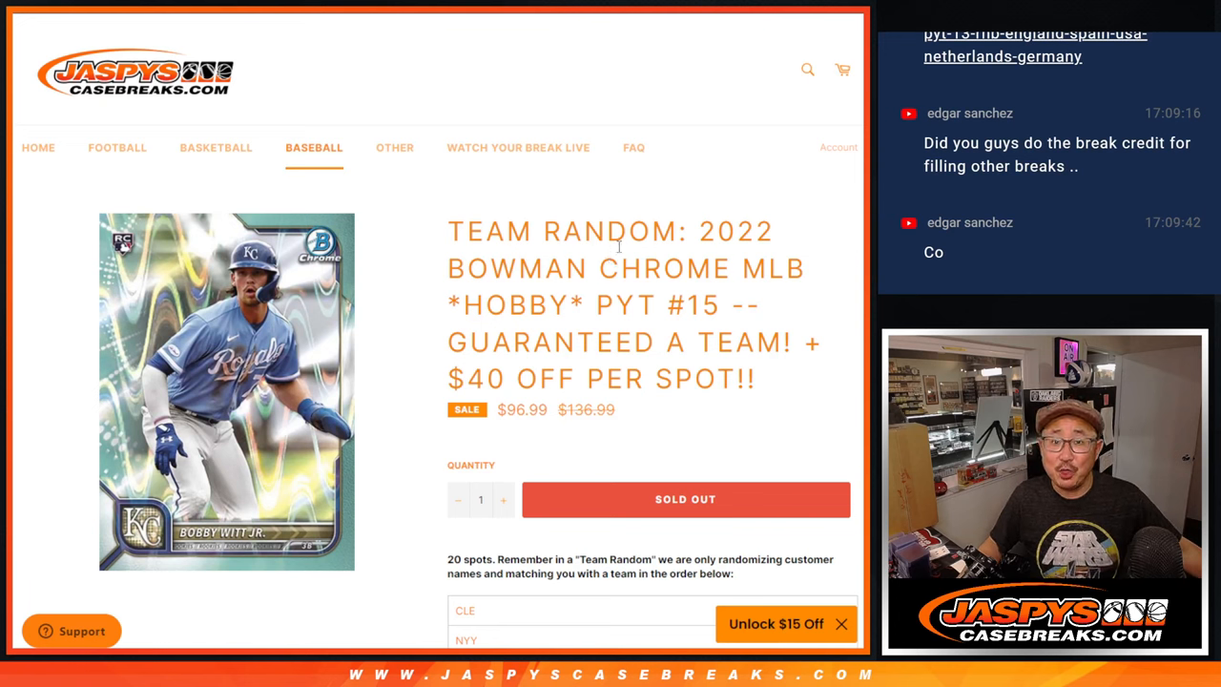
Step: Roll the two virtual dice and randomize the pasted list of 20 customer names
double_click(534, 231)
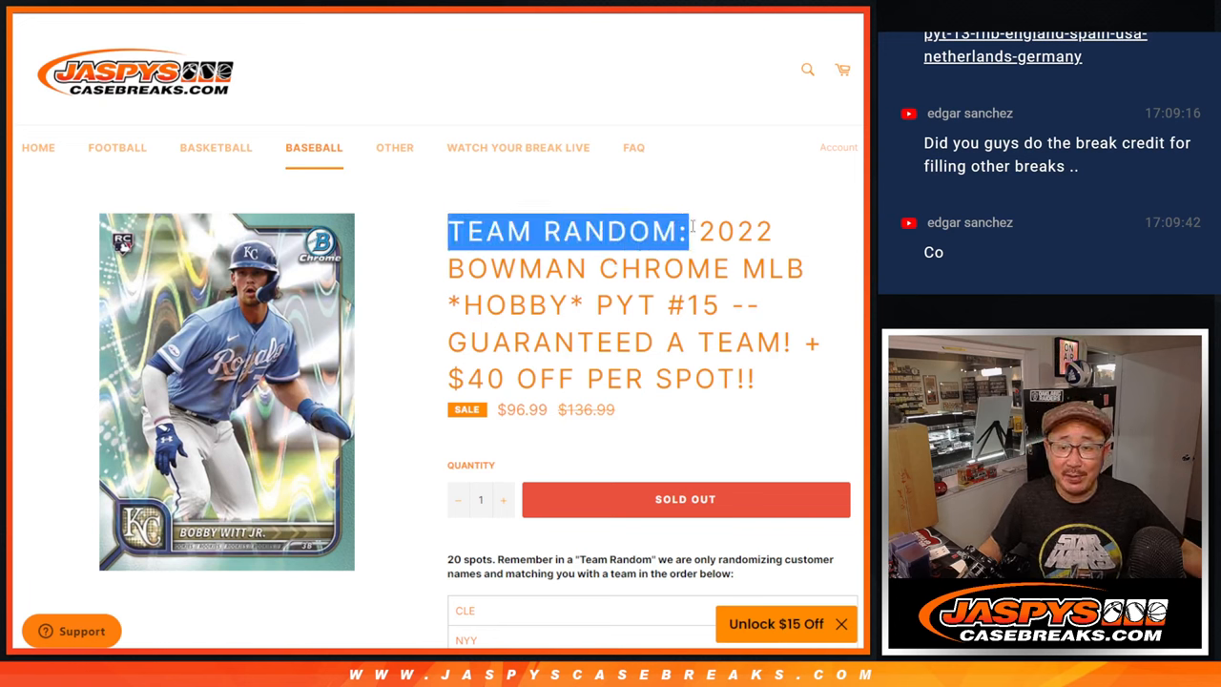
double_click(647, 305)
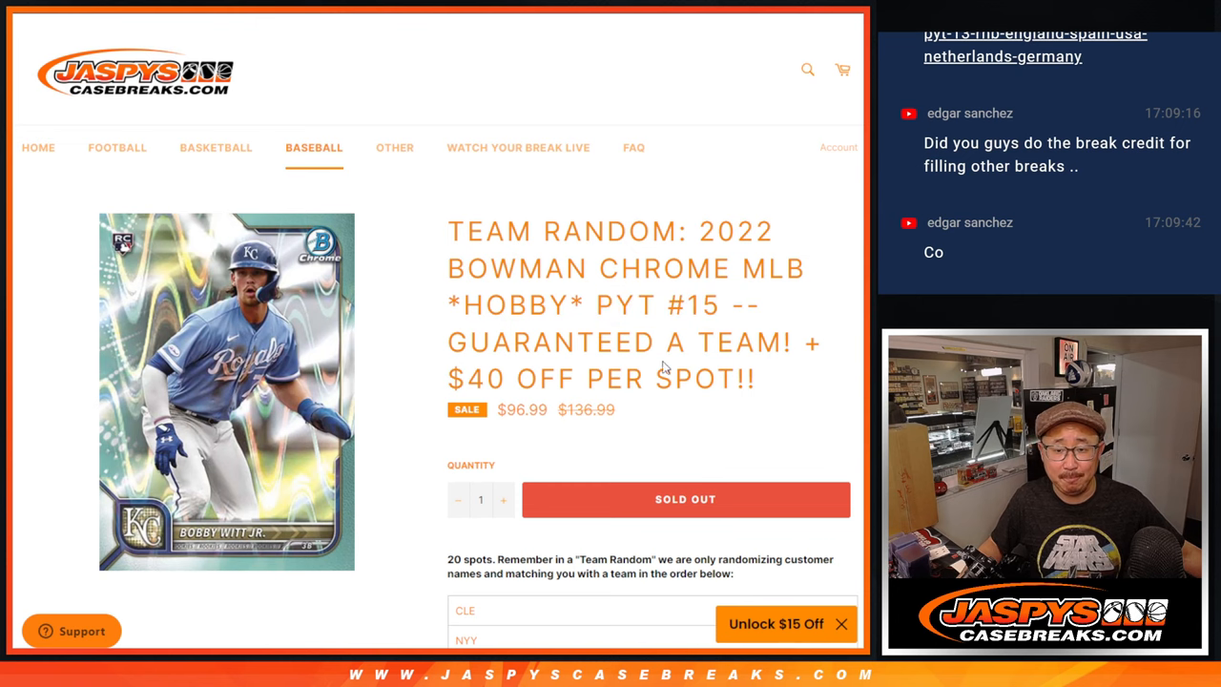
scroll(down, 3)
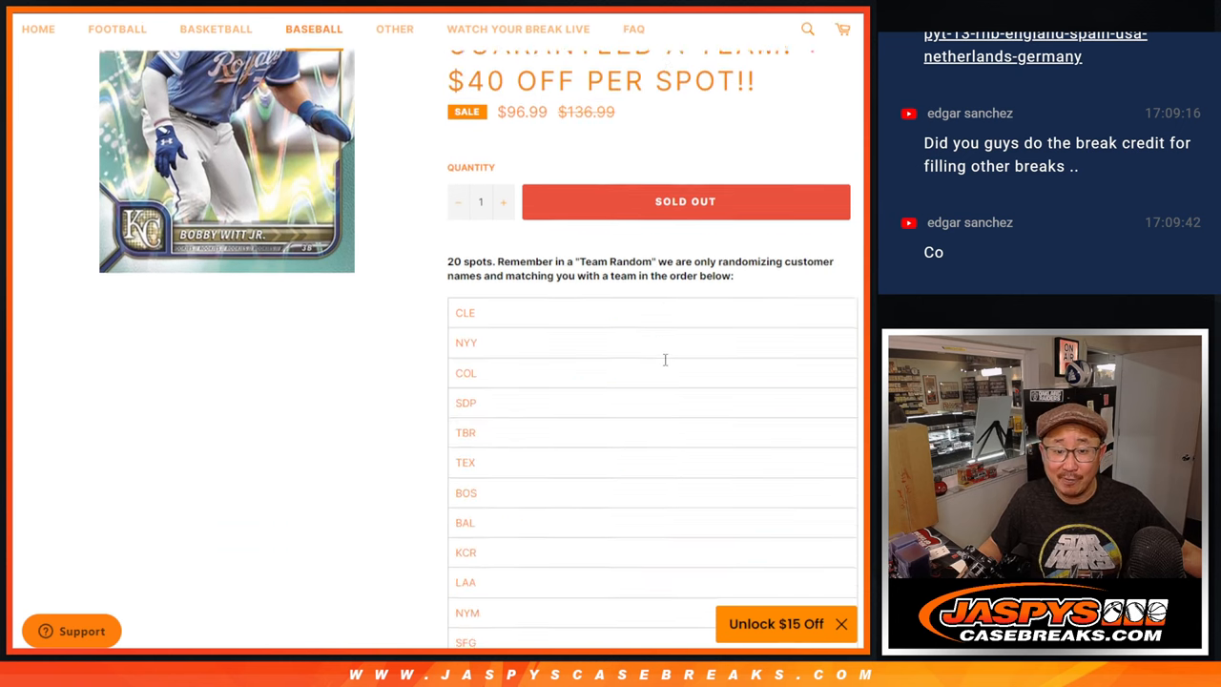
scroll(up, 3)
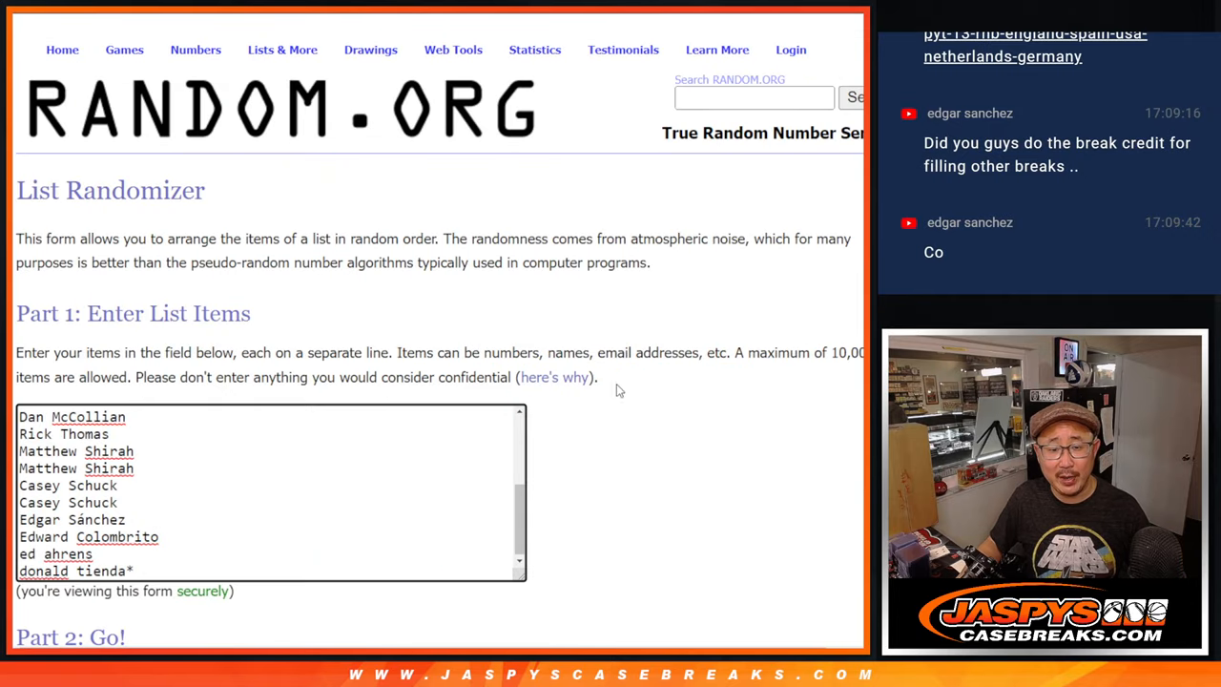
scroll(down, 3)
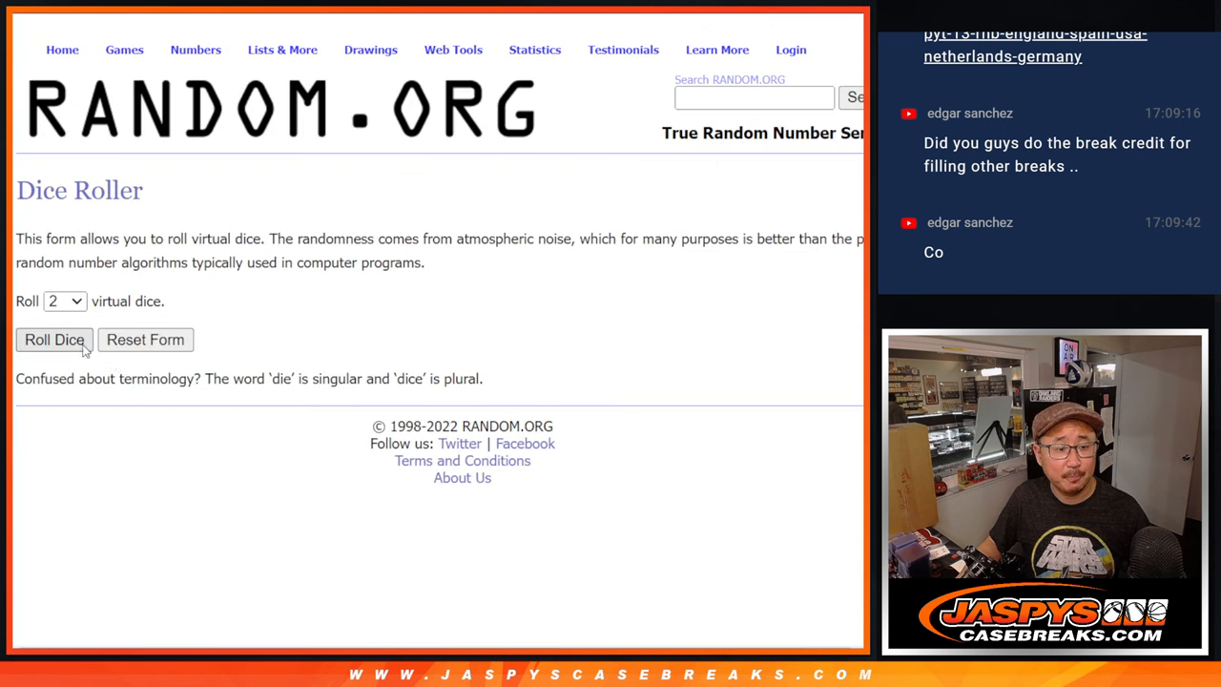
click(53, 339)
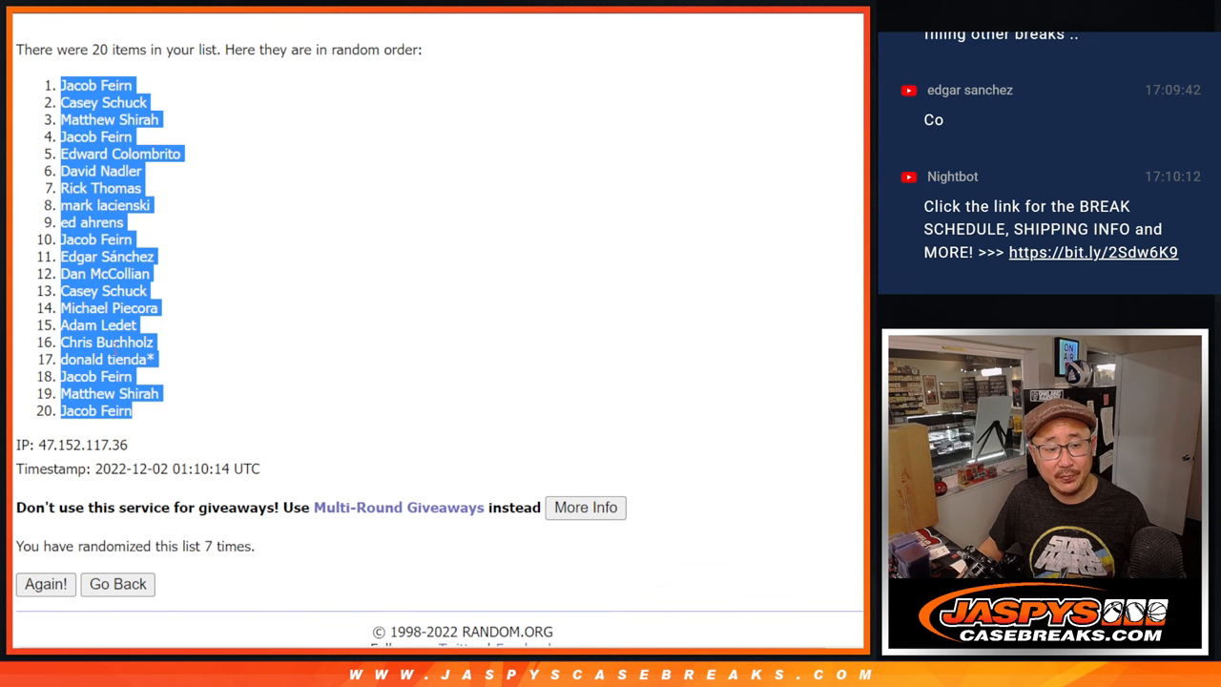
scroll(up, 3)
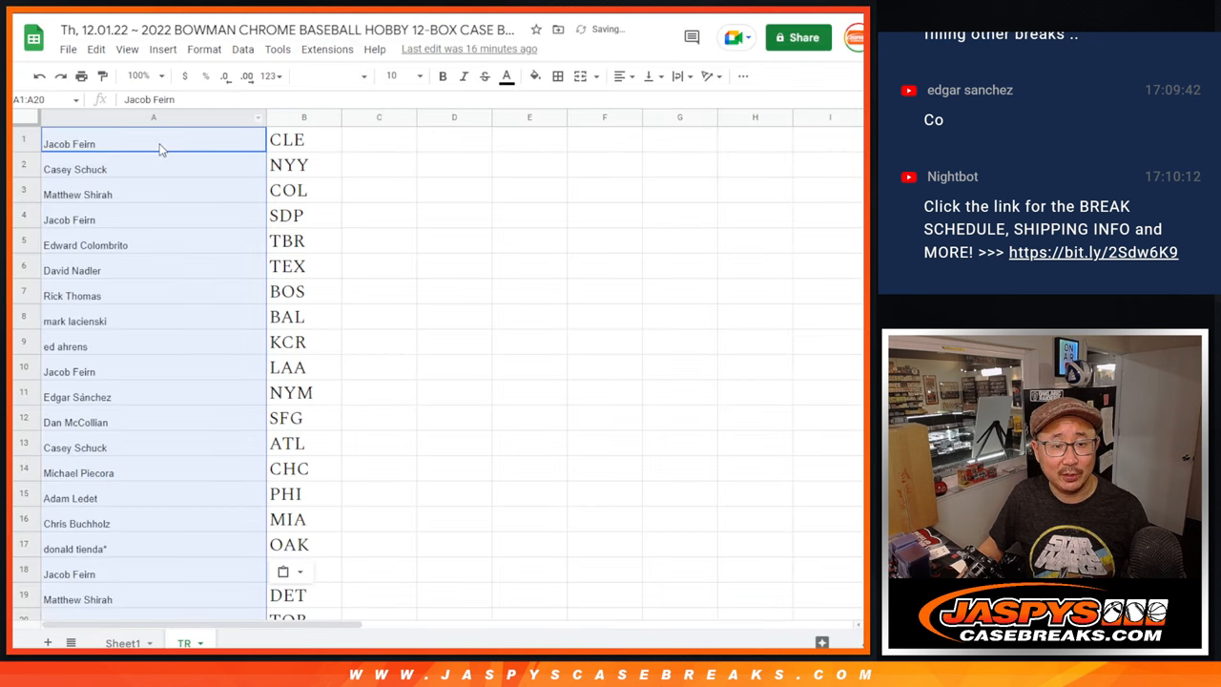
click(393, 77)
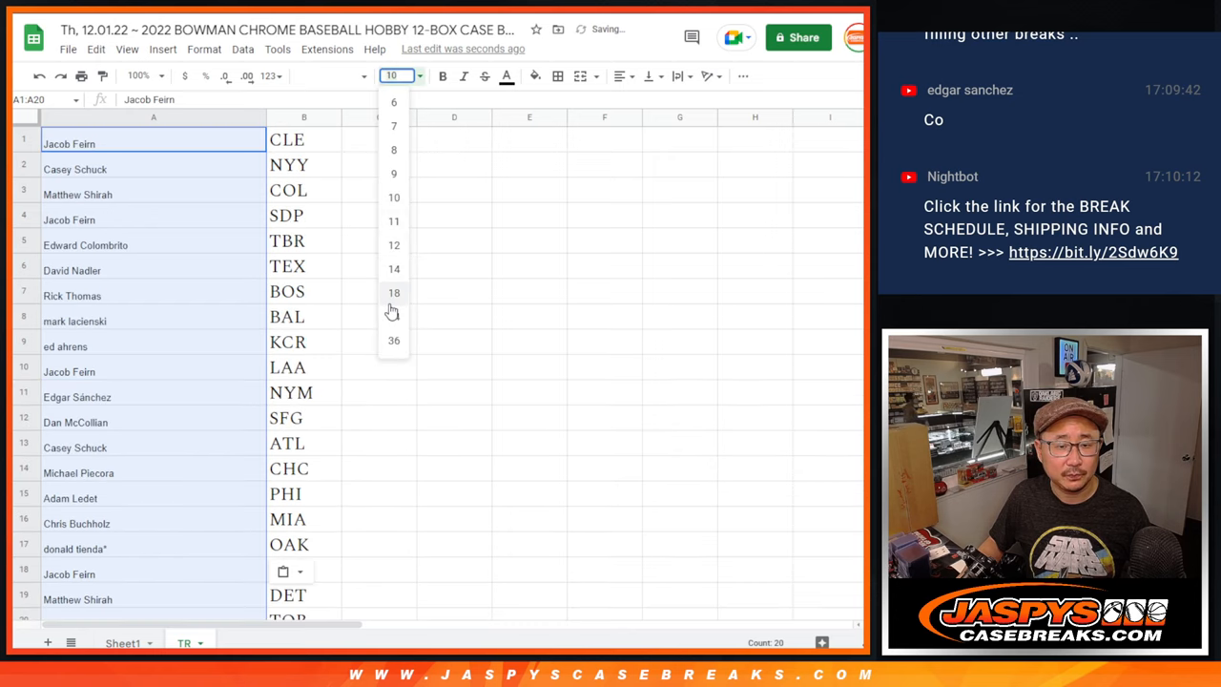
click(393, 292)
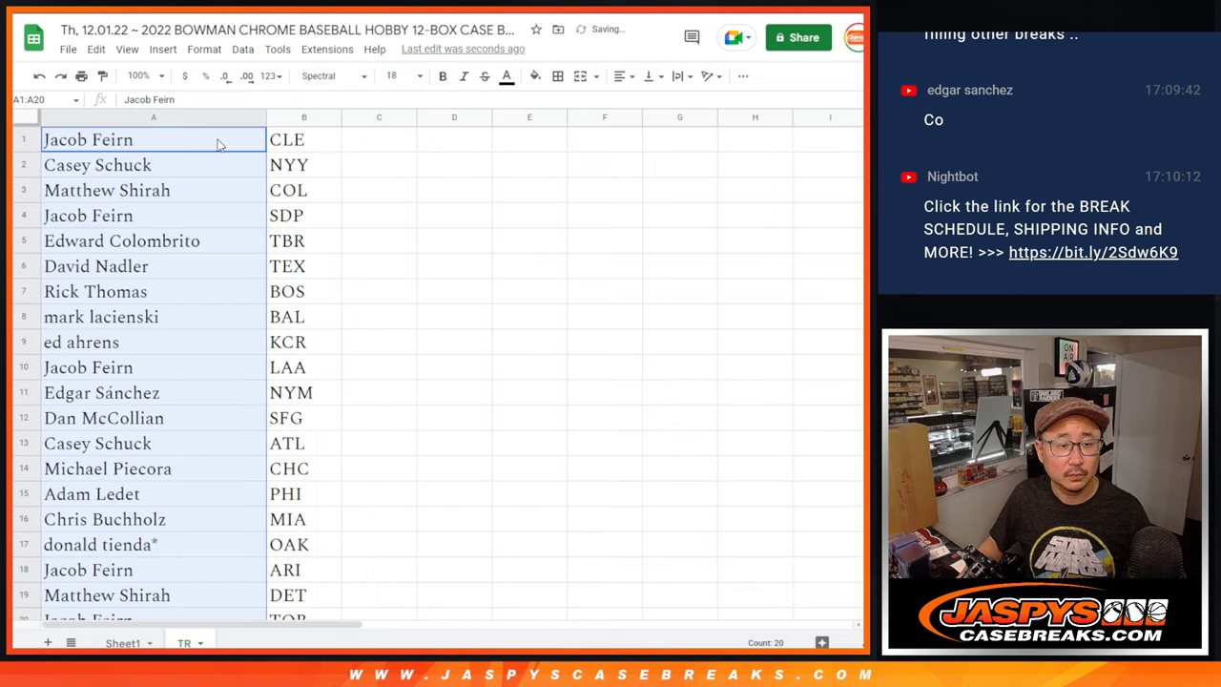
text(^&)
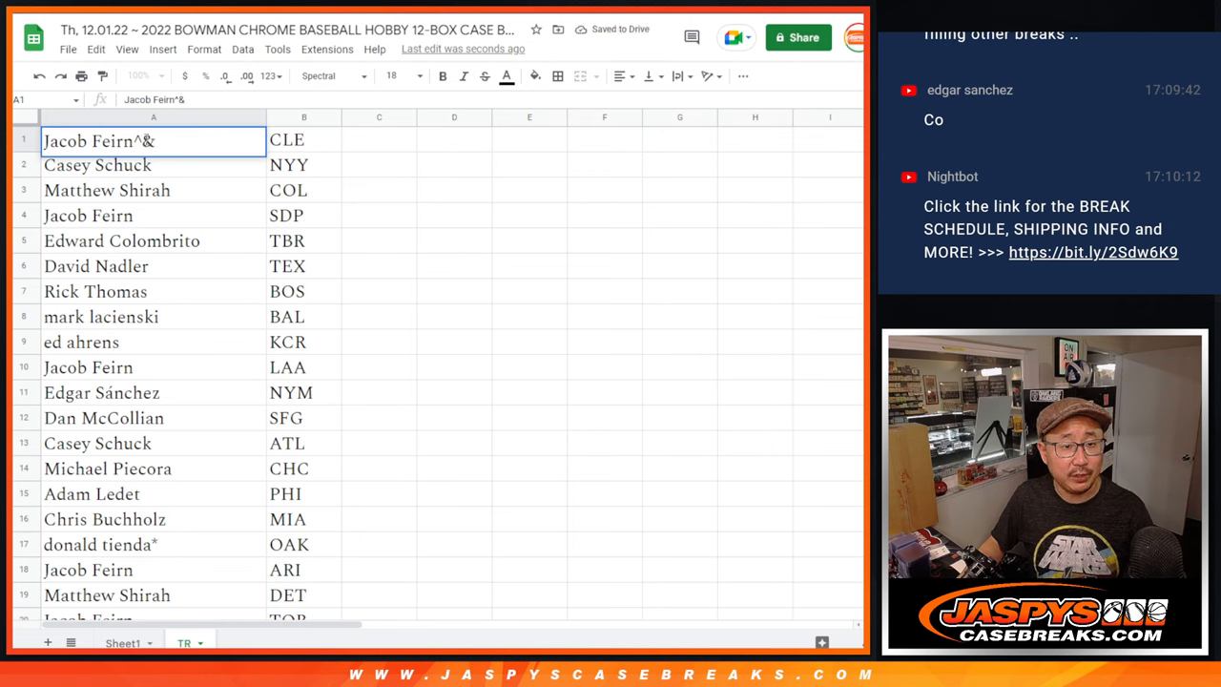
key(Backspace)
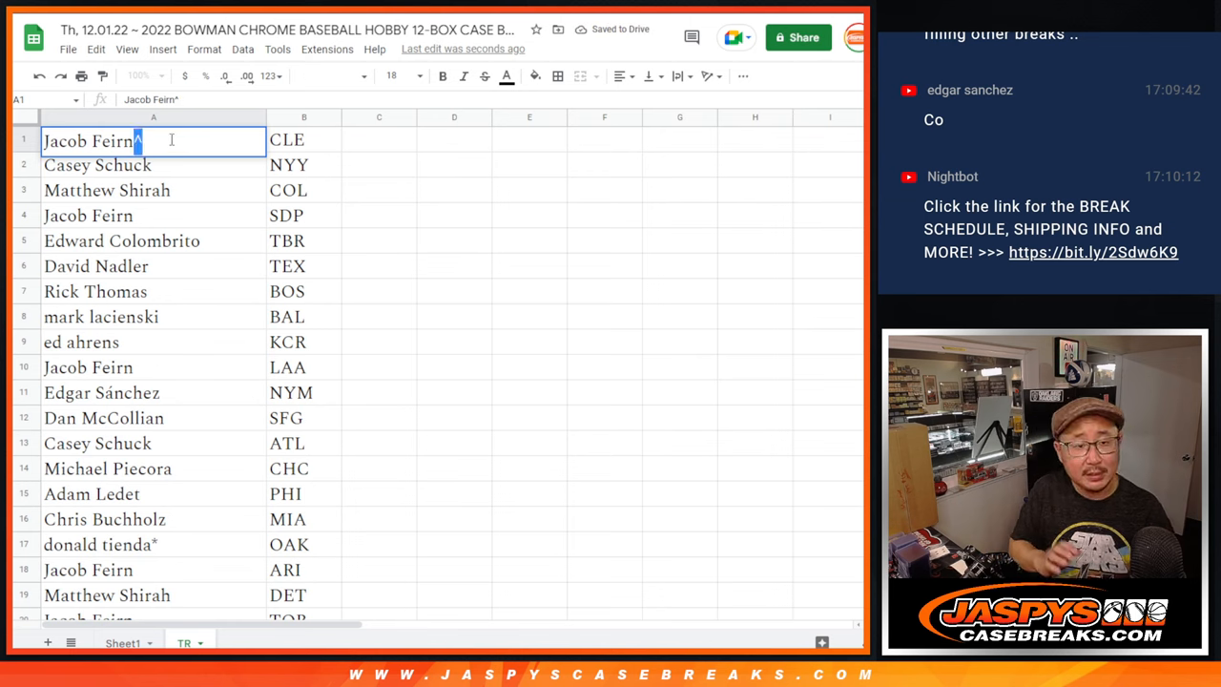
click(153, 164)
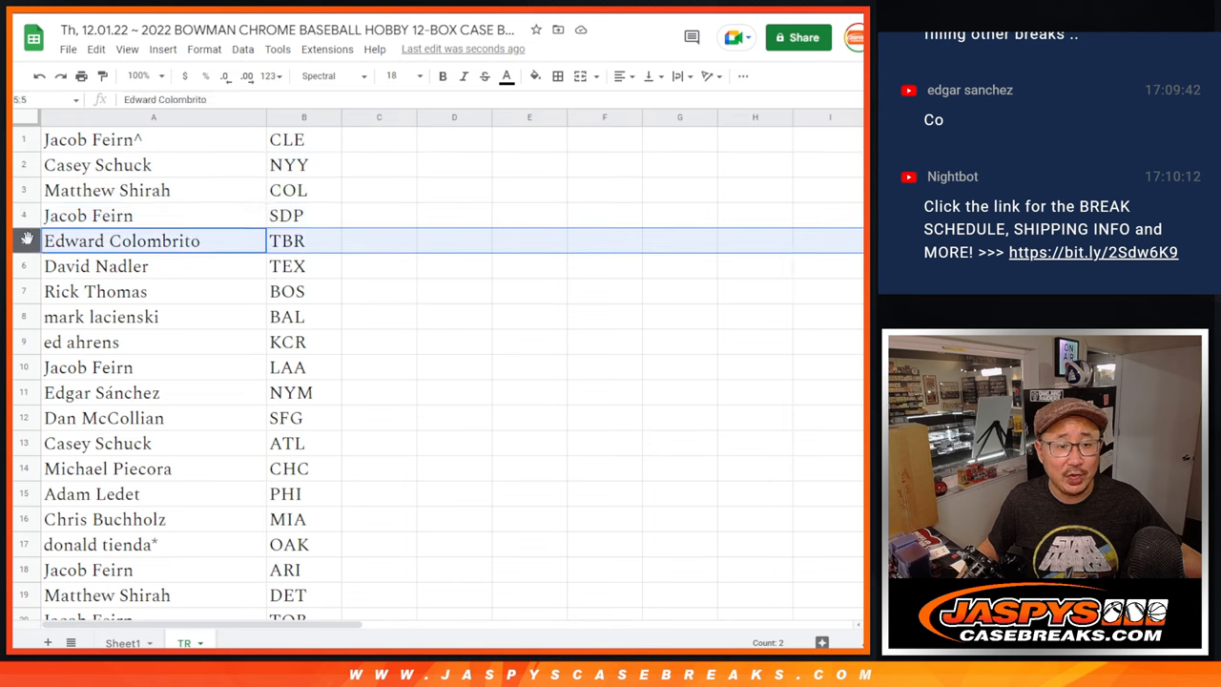
click(153, 268)
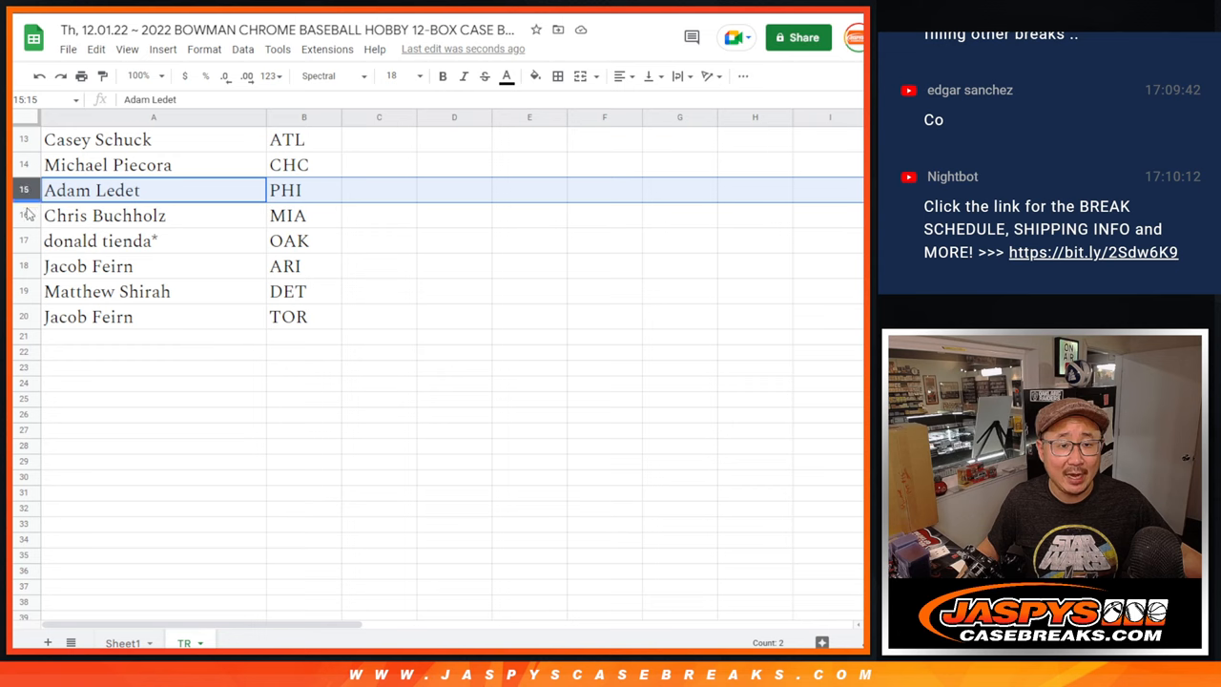
click(152, 241)
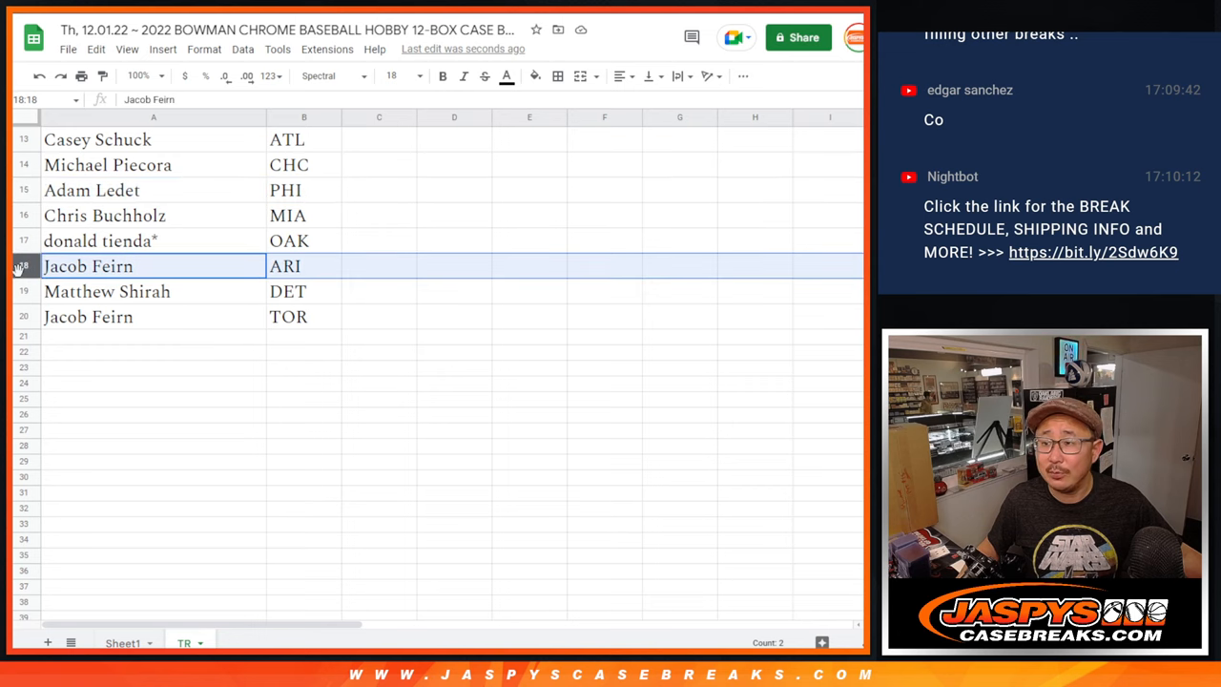
click(152, 290)
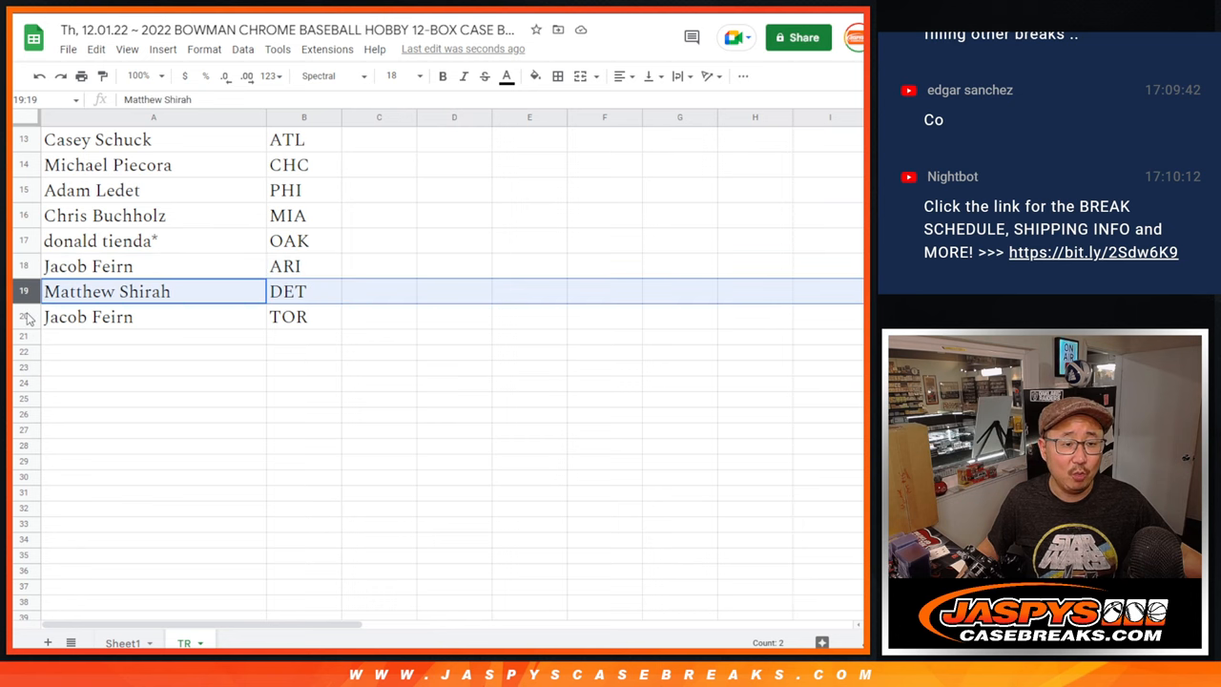
click(153, 317)
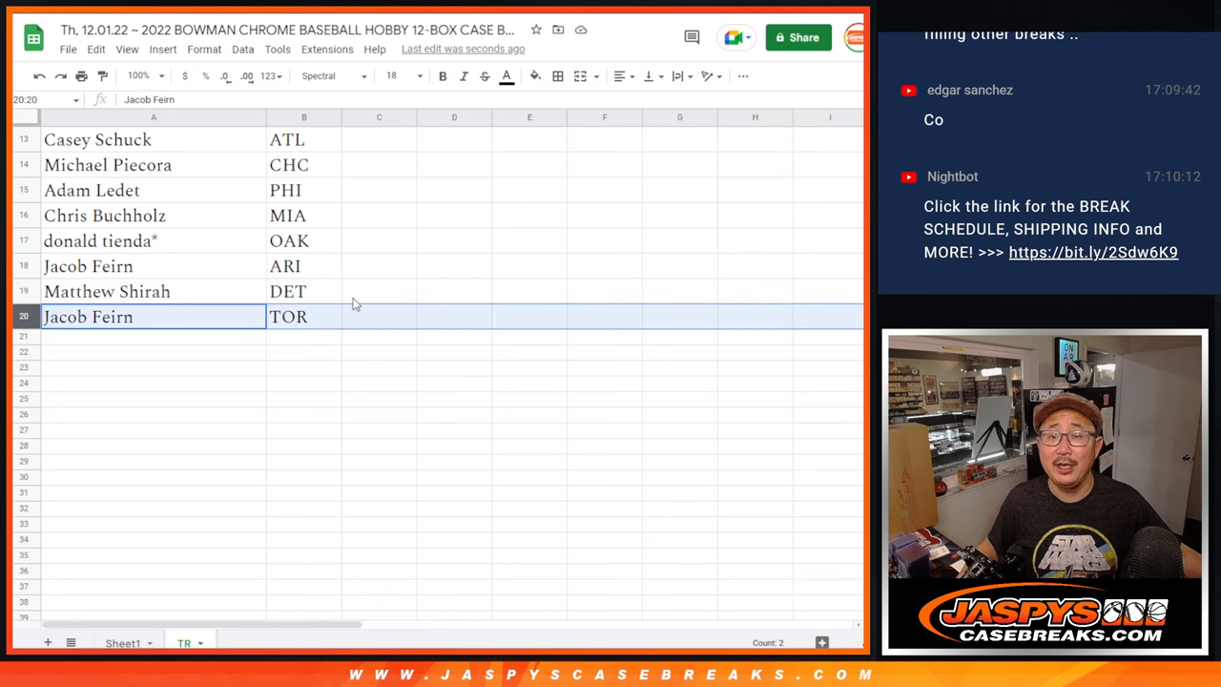